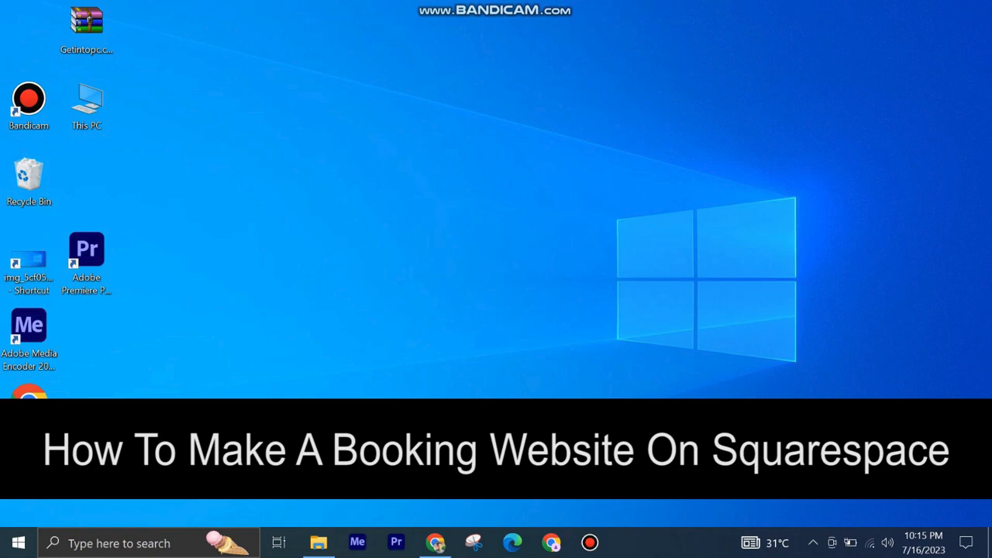
- Find Squarespace online scheduling via a Google search for 'square' and start its free trial
left_click(434, 542)
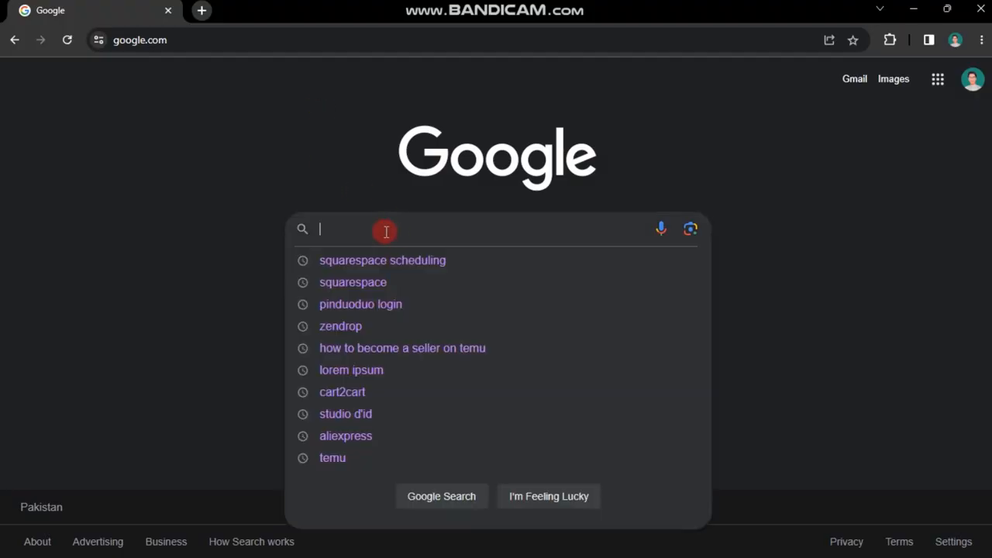
type("square")
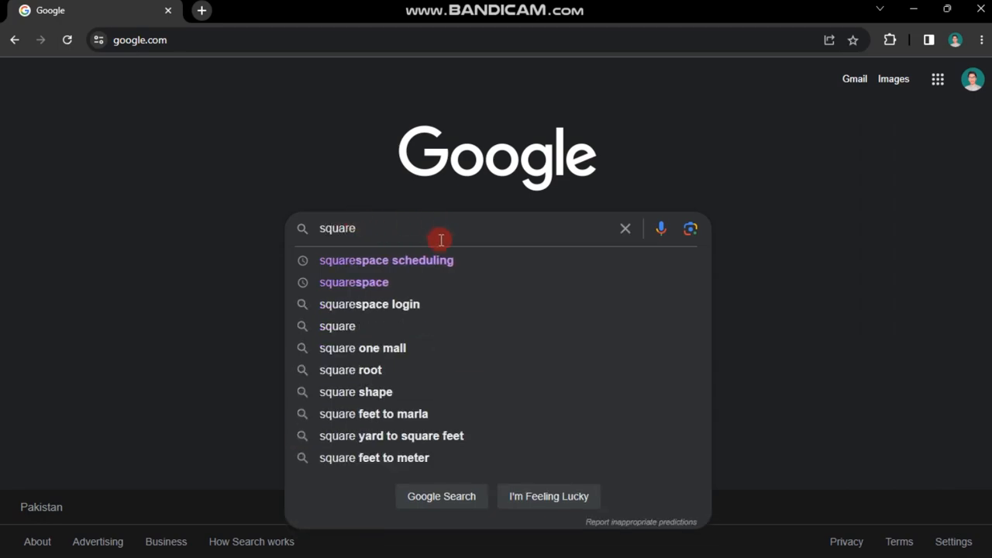
left_click(384, 260)
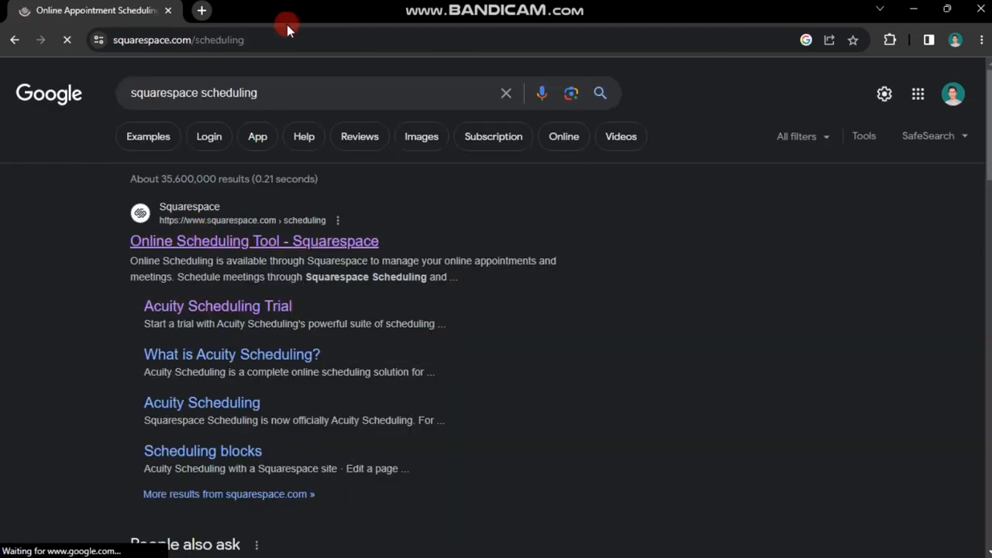
left_click(255, 241)
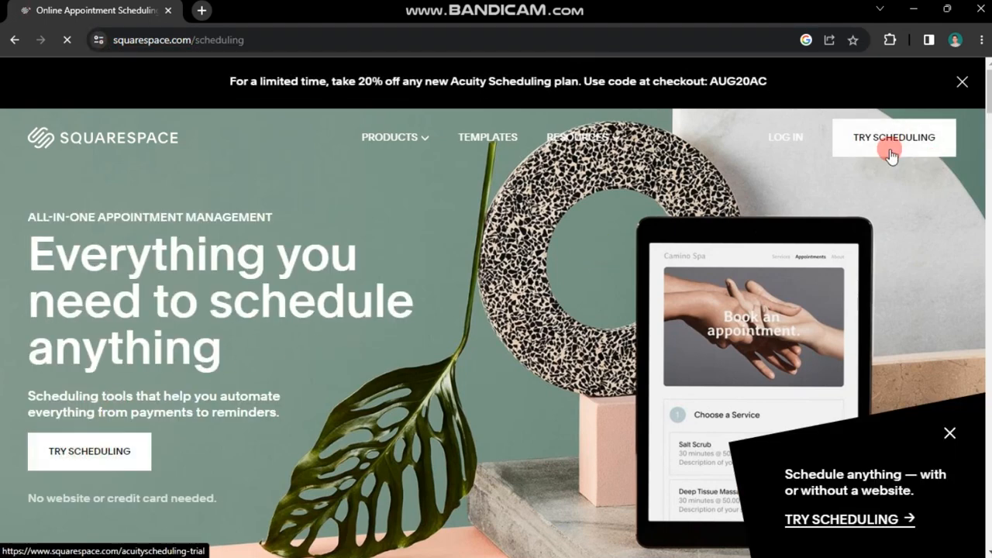
left_click(893, 136)
type("Do")
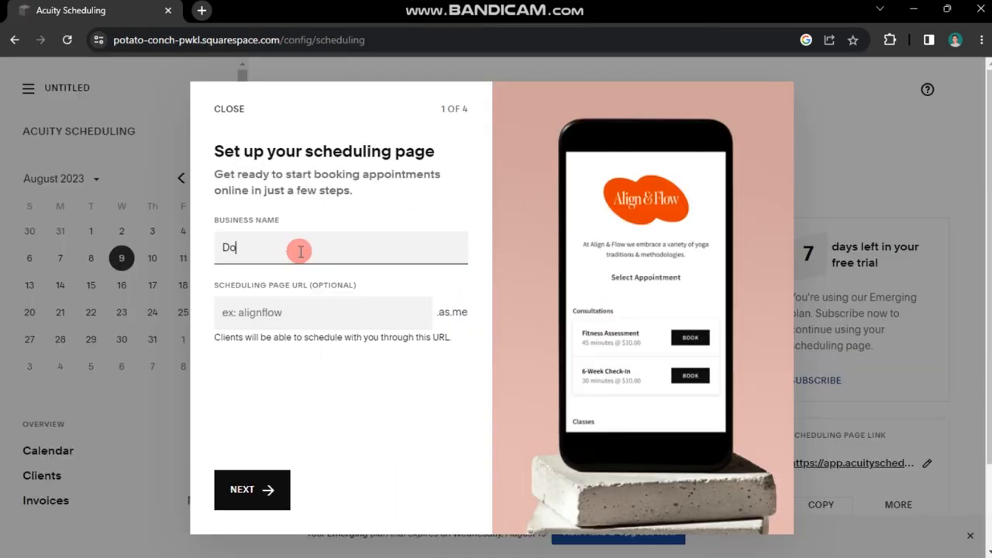
- Enter business name 'Doctor' and scheduling page URL 'doctoreyescheckup'
type("ctor")
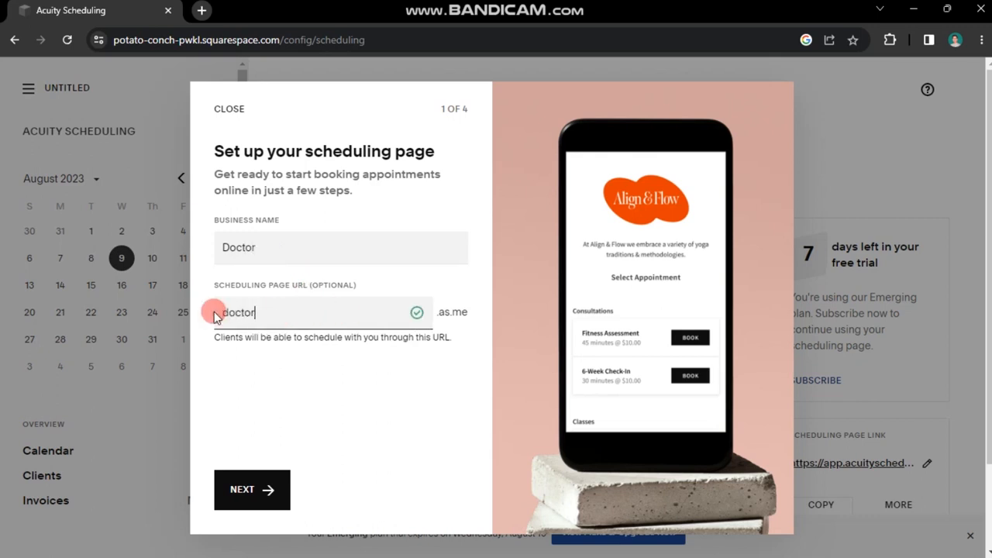
type("eyescheckup")
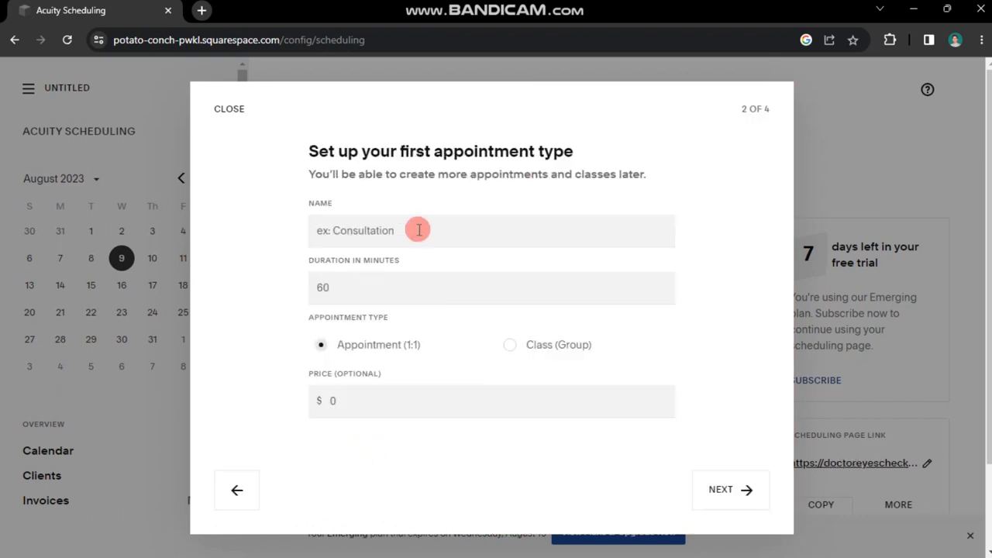
- Define an 'Eyes Checkup' appointment of 30 minutes at $30, kept as a one-on-one type
type("Eye")
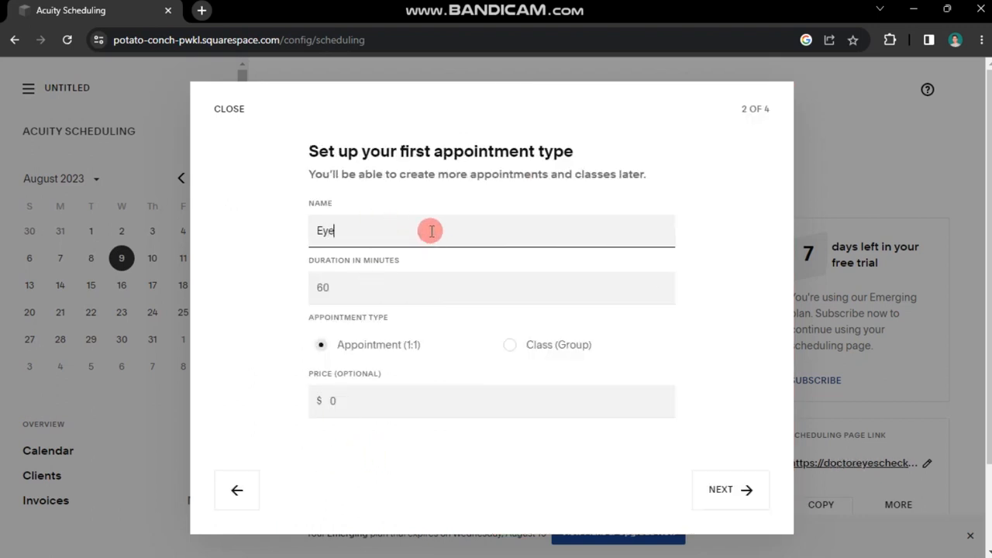
type("s Checku")
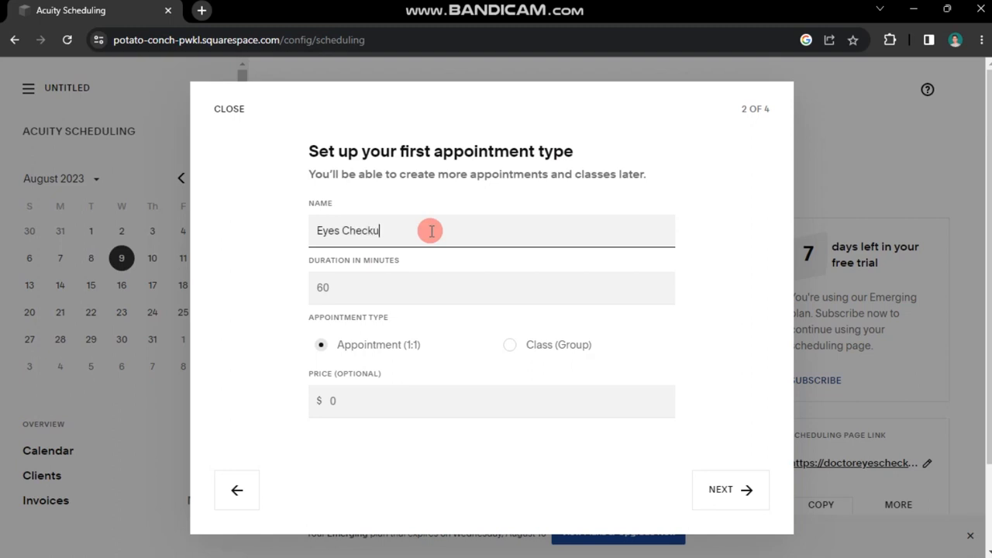
left_click(492, 287)
type("30")
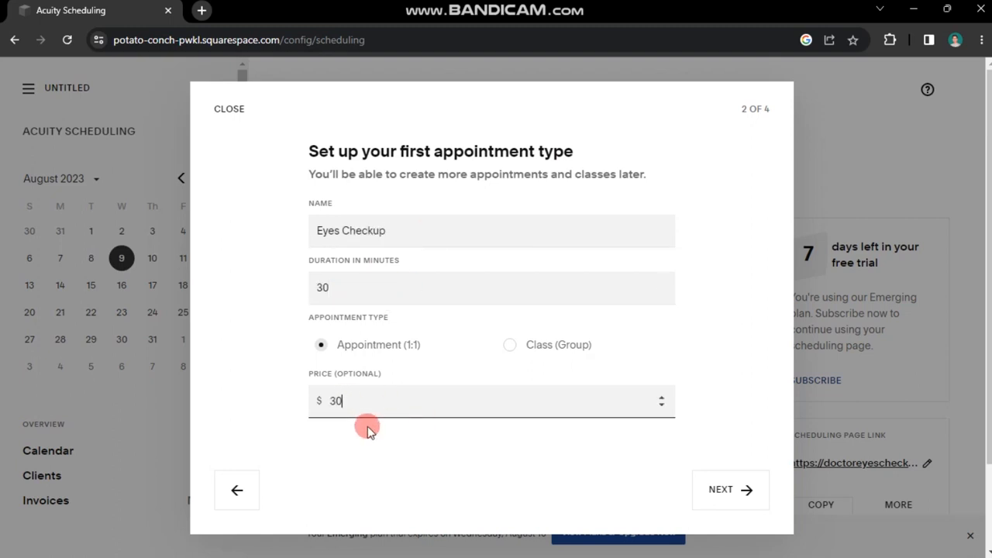
left_click(509, 344)
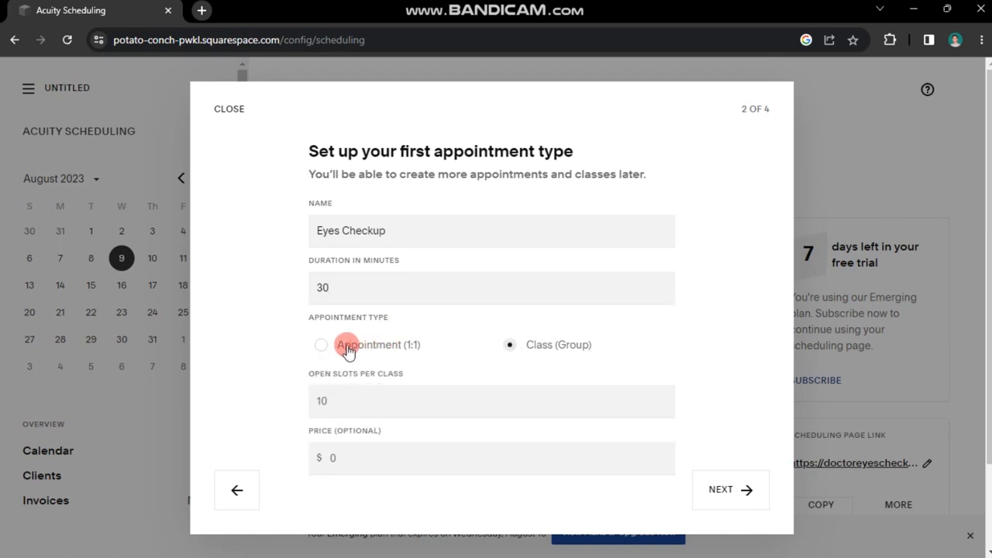
left_click(728, 490)
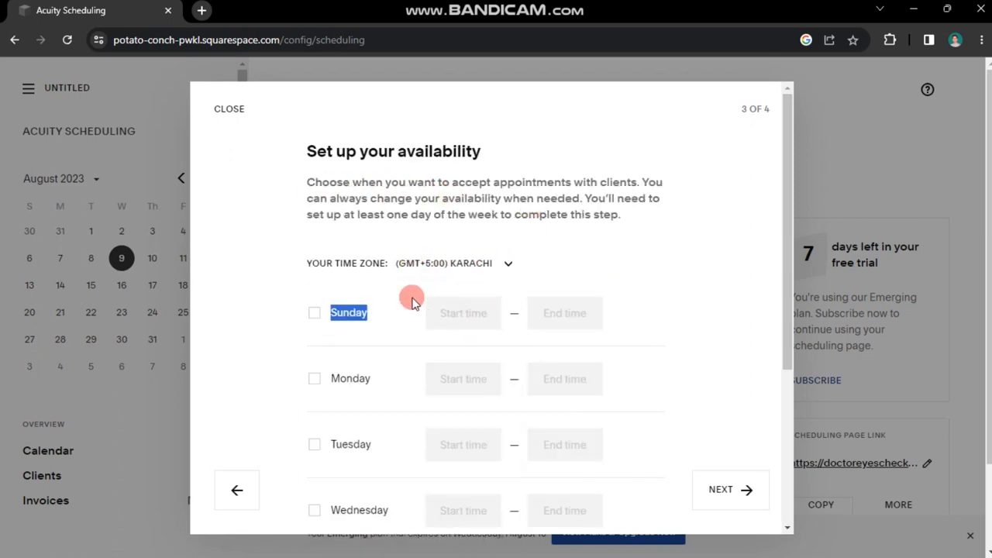
- Make Monday, Wednesday and Saturday available for bookings
left_click(313, 378)
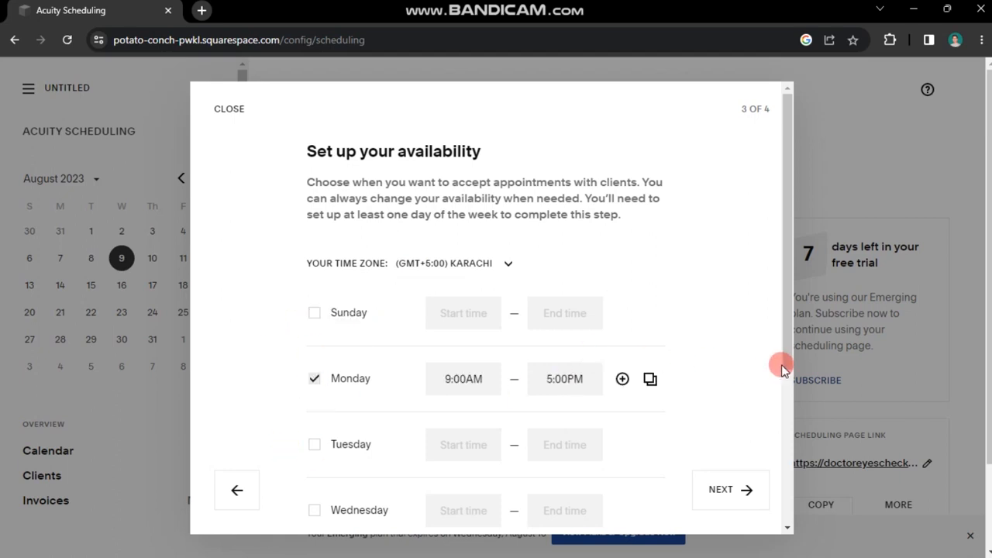
scroll("down", 3)
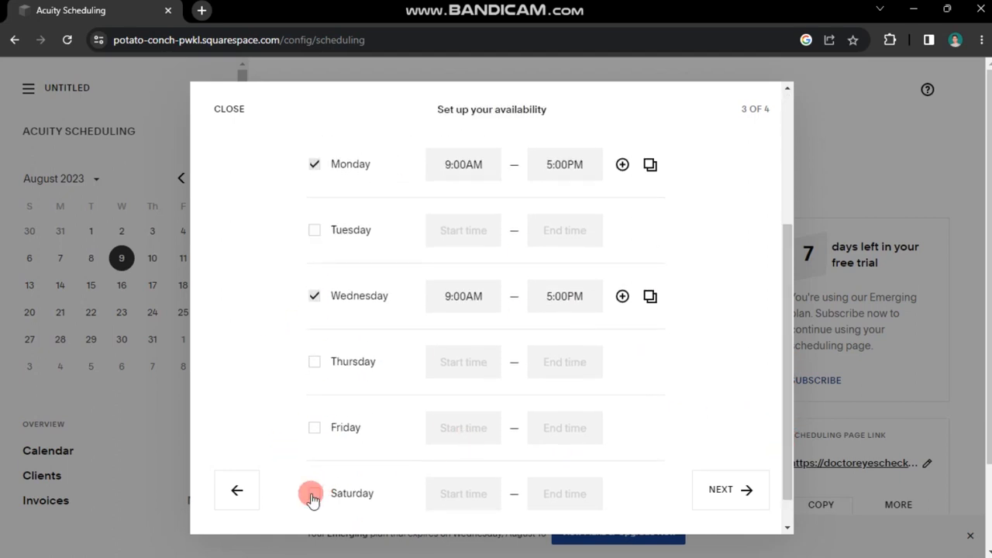
left_click(719, 489)
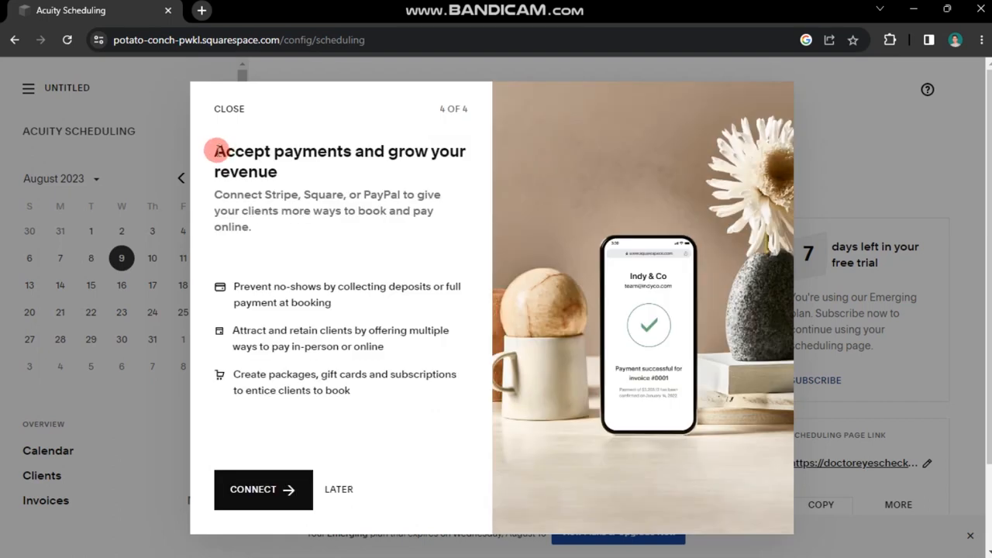
- Skip payment setup for now and finish the wizard at the task list
double_click(282, 195)
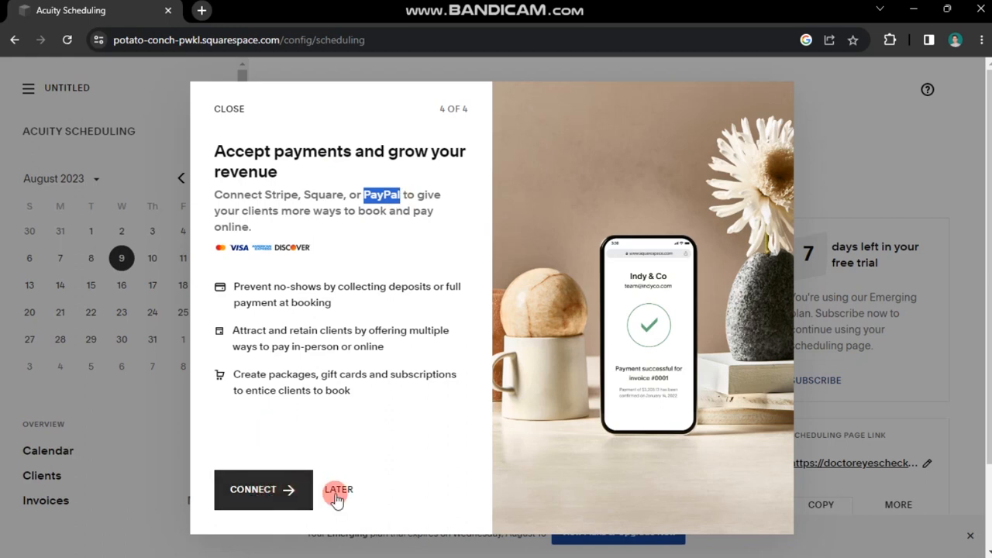
left_click(338, 490)
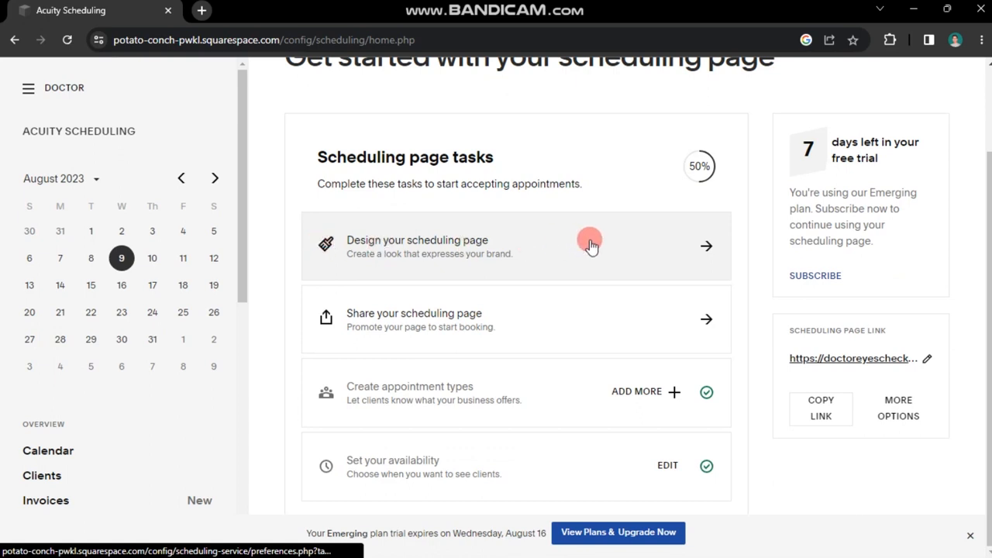
- In the scheduling page design settings, choose a logo image and the Daily layout
left_click(589, 244)
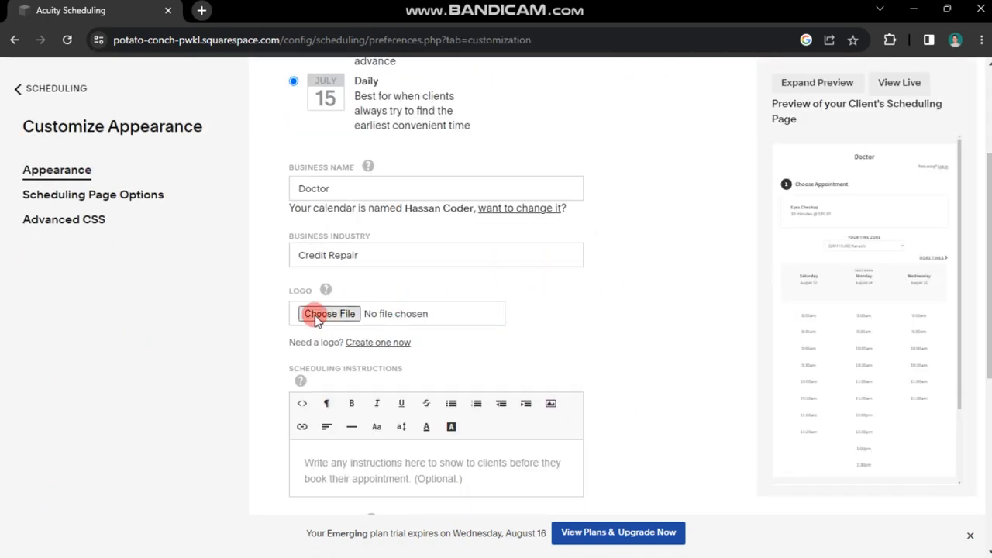
left_click(328, 313)
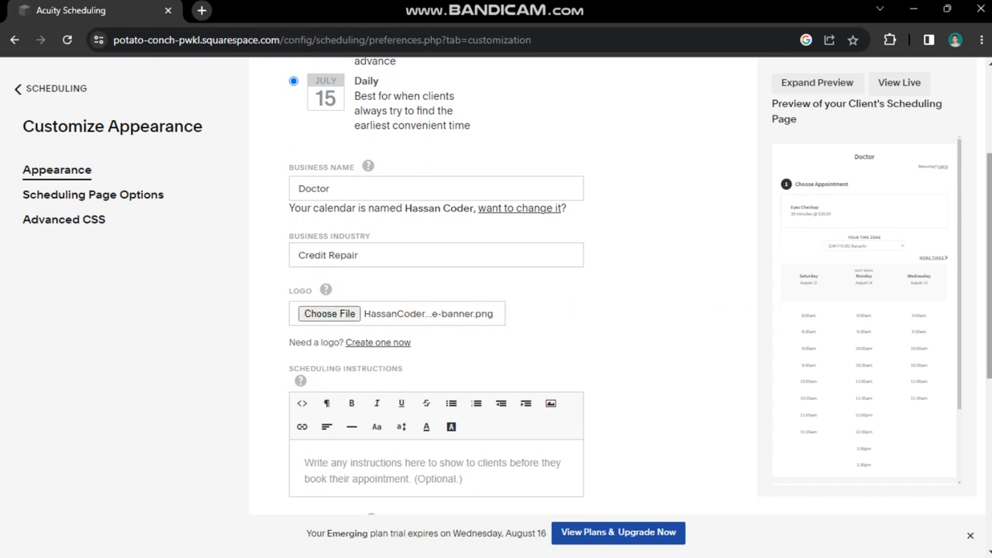
scroll("up", 3)
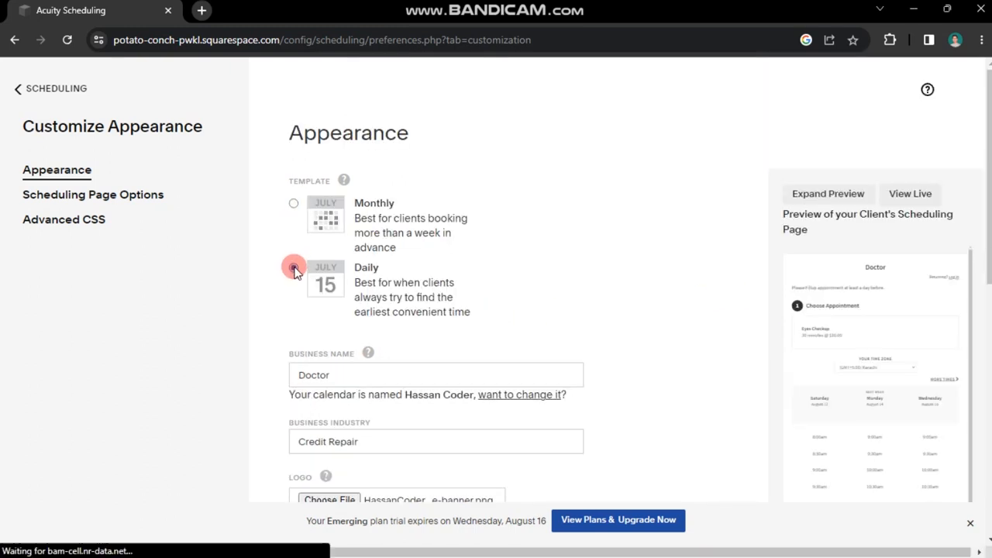
left_click(294, 267)
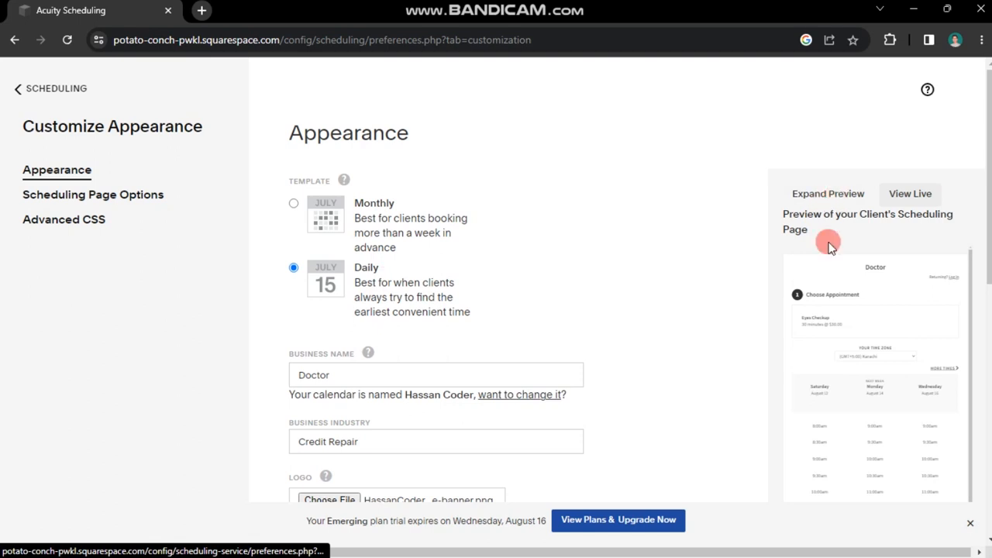
- Expand the client page preview and view the live booking page
left_click(828, 192)
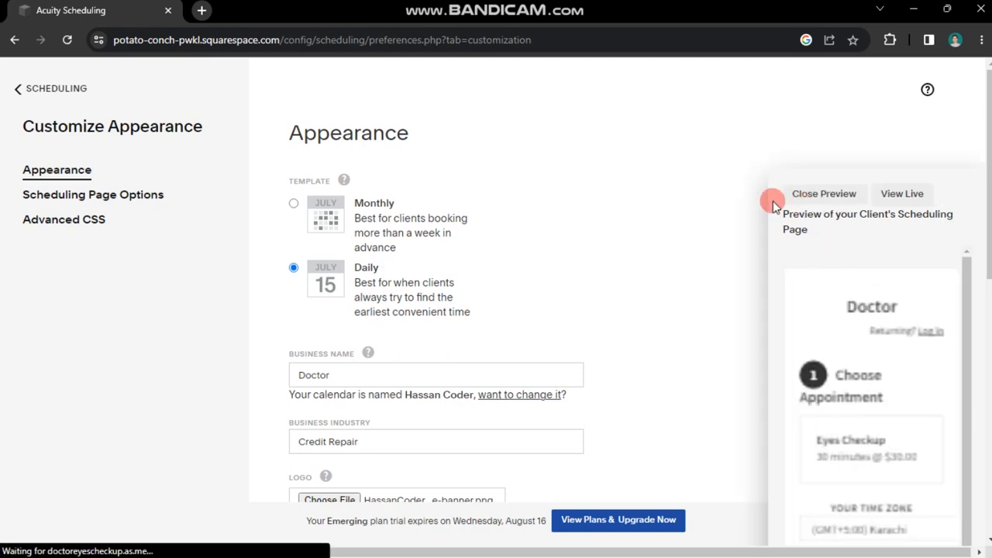
left_click(902, 194)
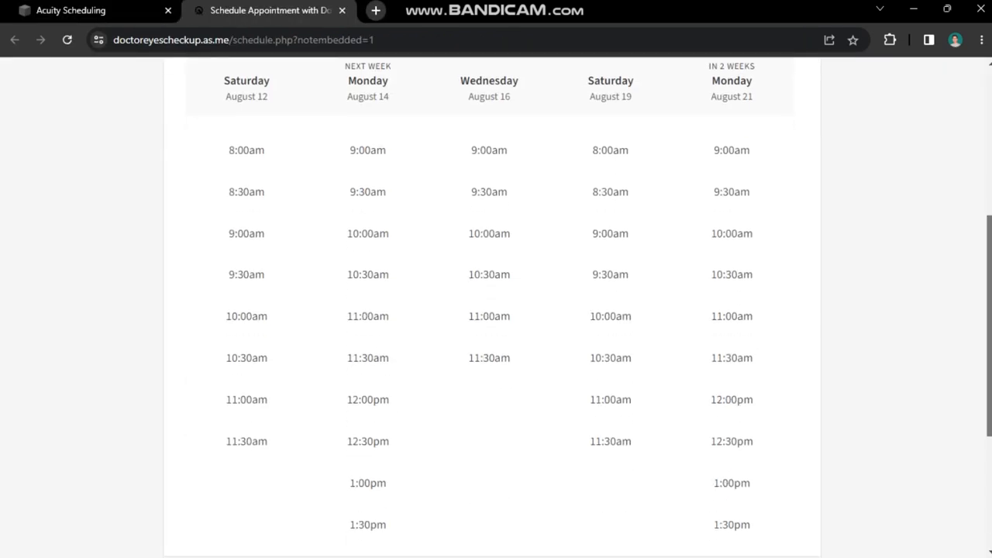
scroll("down", 3)
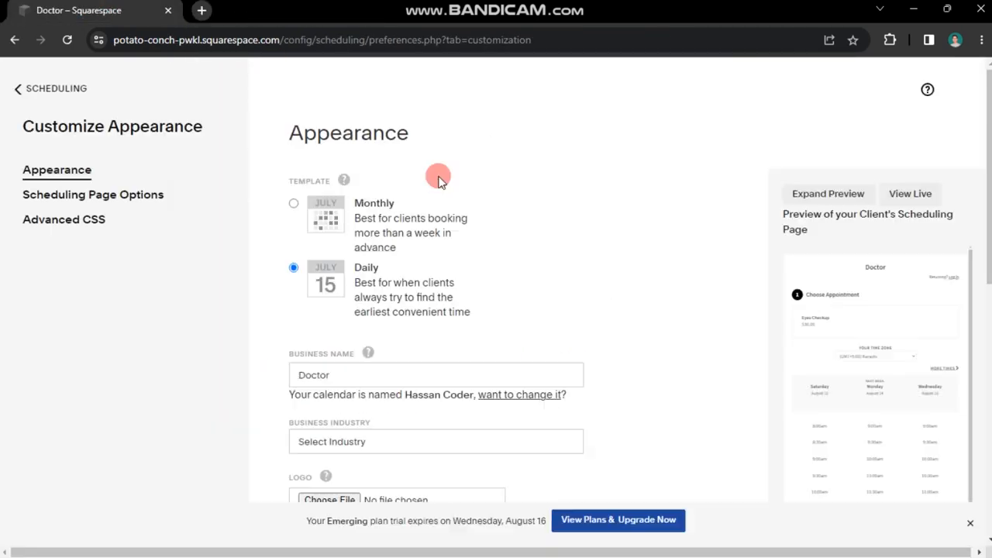
- Back on the Doctor dashboard, expand the Manage your business integration and communication options
left_click(17, 88)
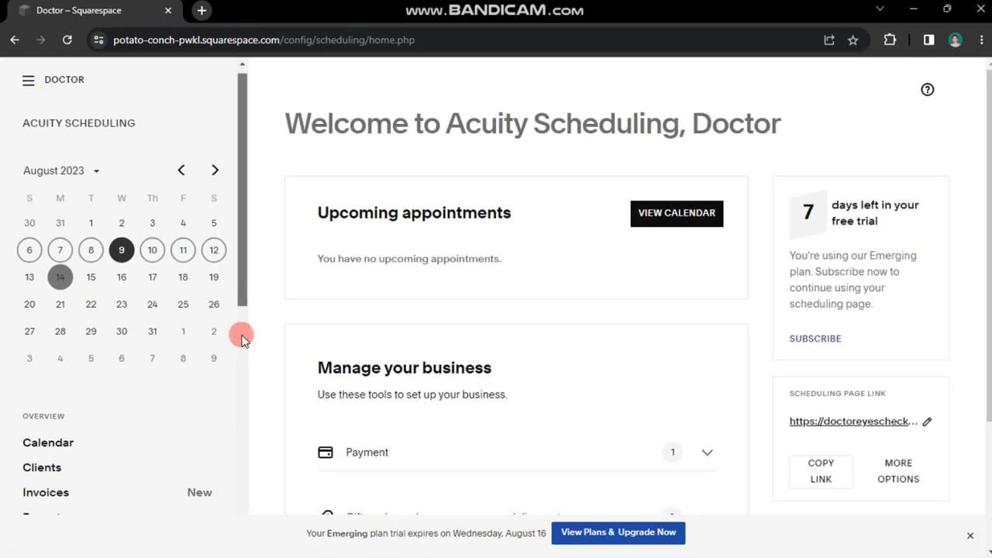
scroll("down", 3)
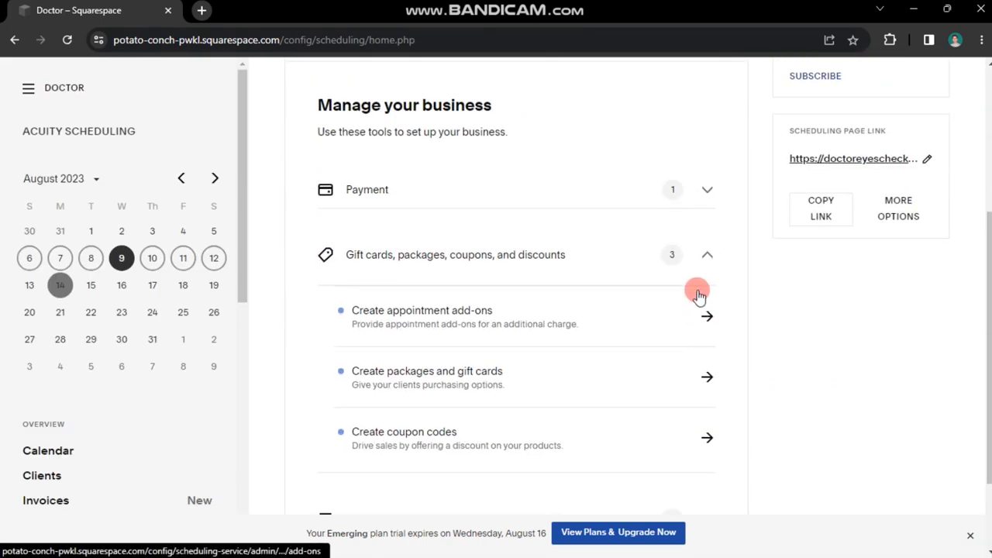
left_click(707, 254)
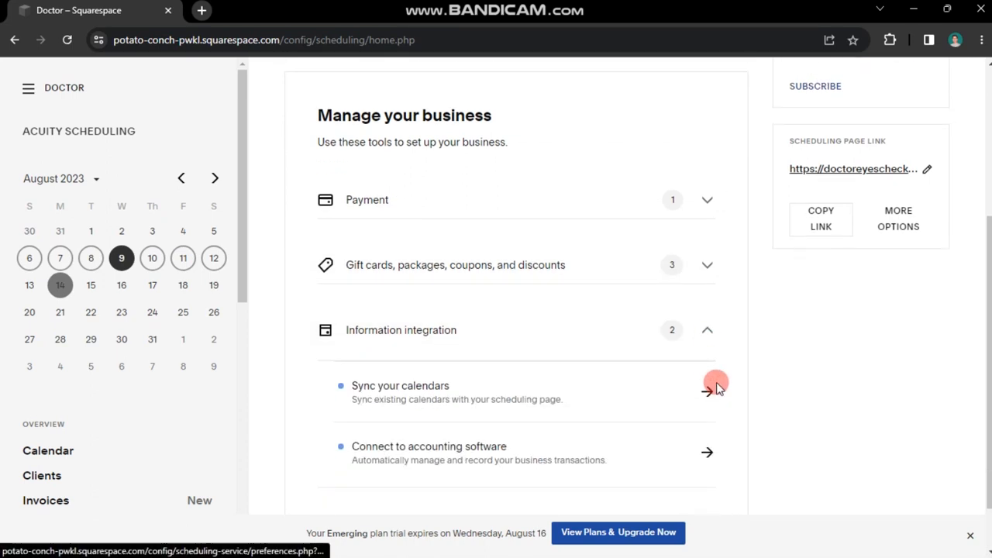
scroll("down", 3)
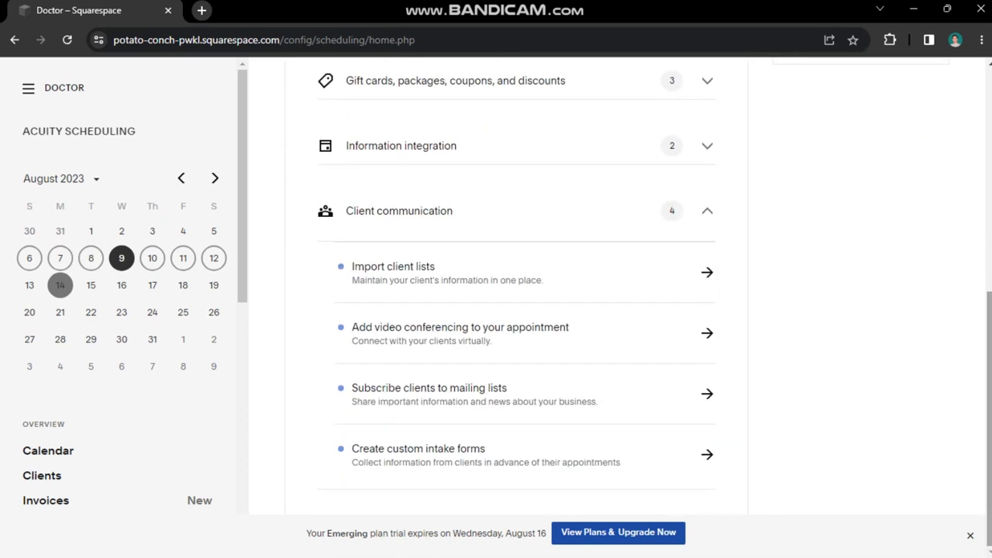